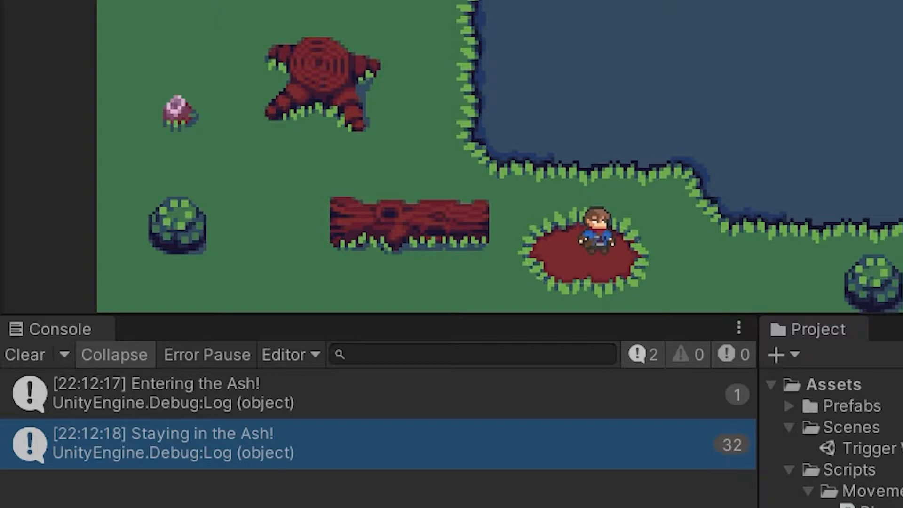
pyautogui.moveTo(594, 315)
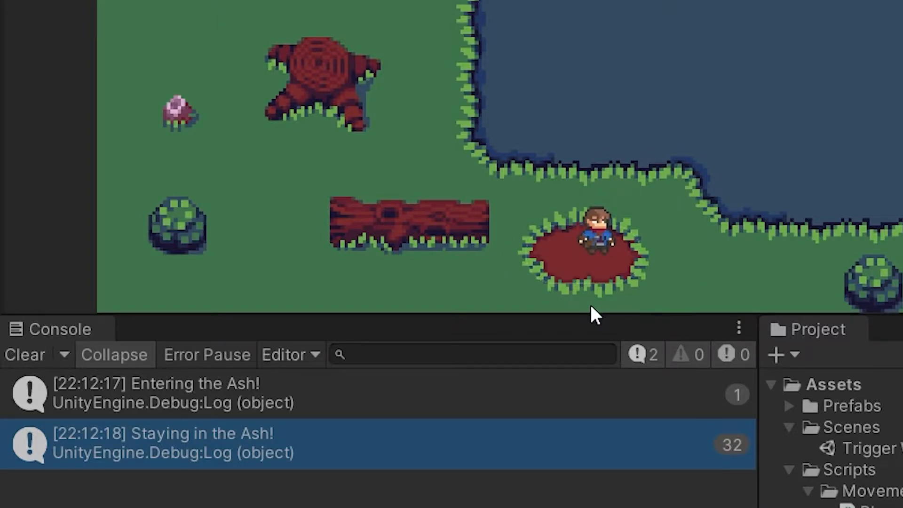
pyautogui.moveTo(624, 308)
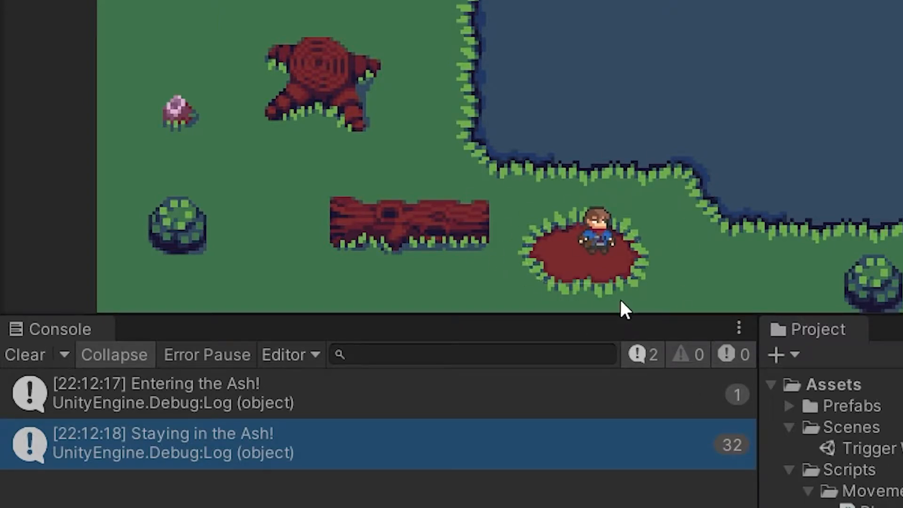
# Create a Trigger folder under Scripts with a new PlayerState C# script opened for editing.
pyautogui.click(418, 35)
pyautogui.write('Trigger')
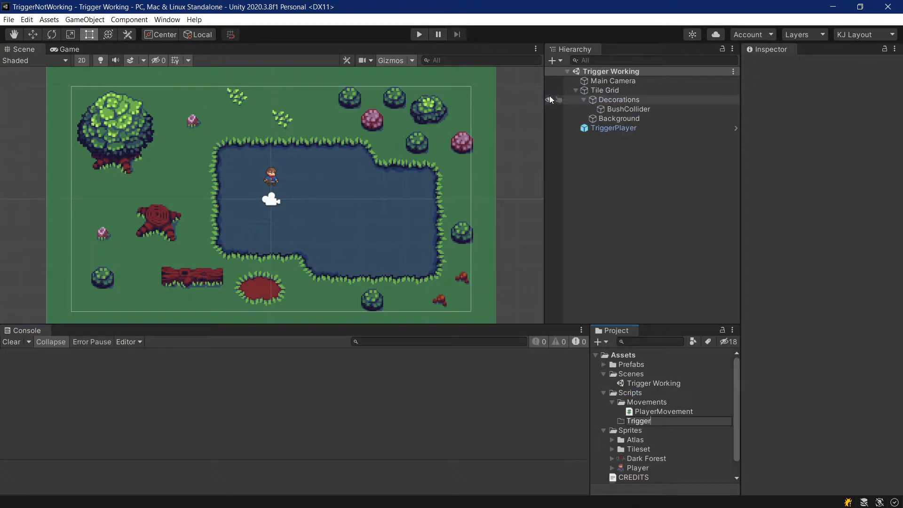
pyautogui.rightClick(636, 420)
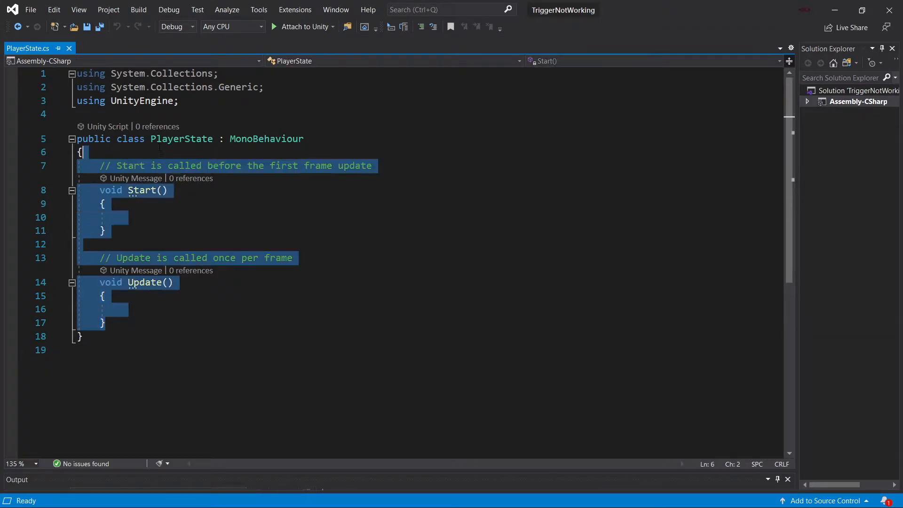
# Replace Start/Update with empty OnTriggerEnter2D, OnTriggerStay2D and OnTriggerExit2D taking a 'collider' parameter.
pyautogui.press('Delete')
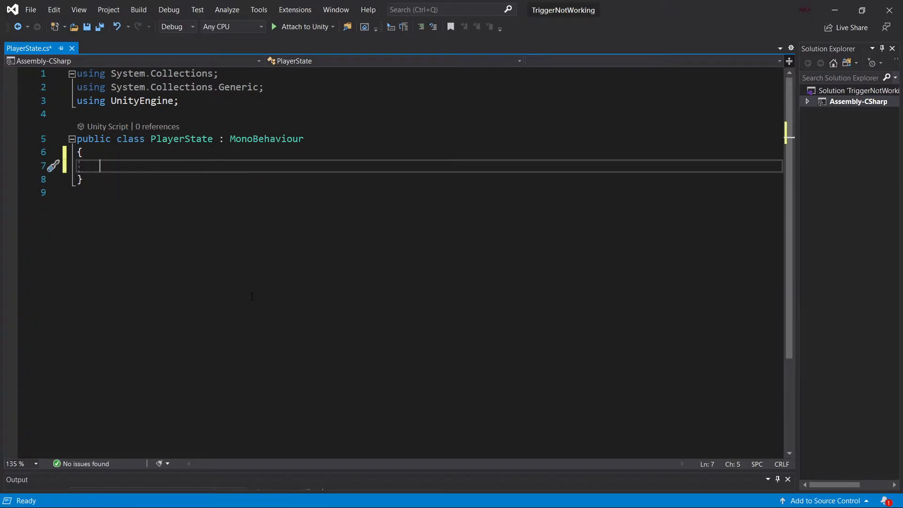
pyautogui.write('OnTriggerEnter2D(Collider2D collision')
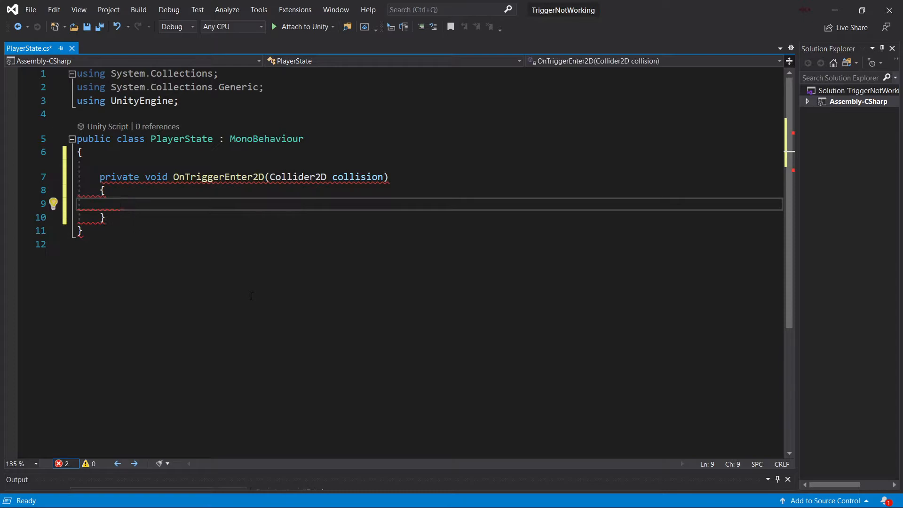
pyautogui.write('onTriggerExit2D(Collider2D collision')
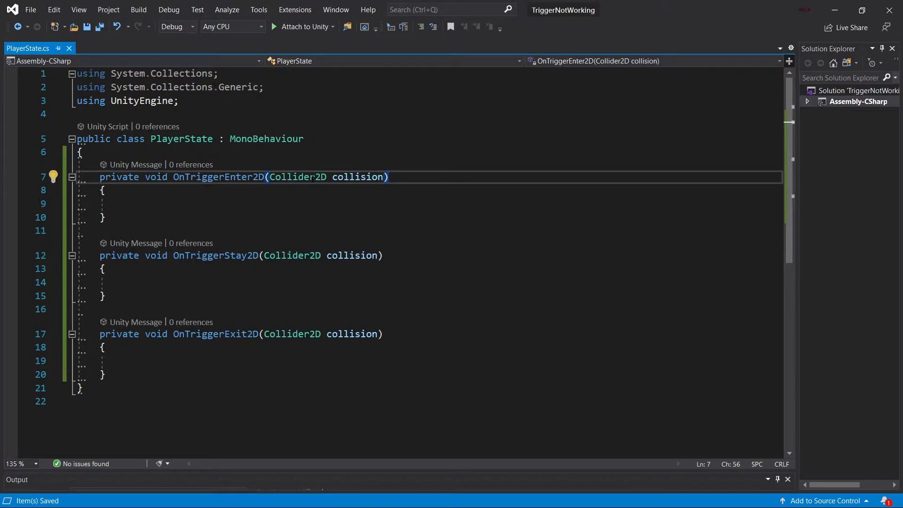
pyautogui.doubleClick(357, 177)
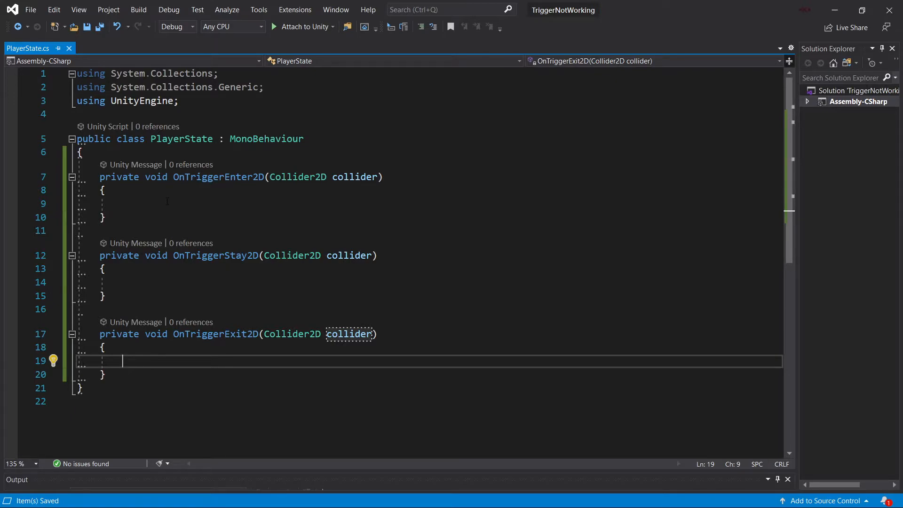
# Add if(collider.CompareTag("Ash")) Debug.Log messages for entering, staying in and exiting the Ash.
pyautogui.write('if(collider.CompareTag("Ash')
pyautogui.write('Debug')
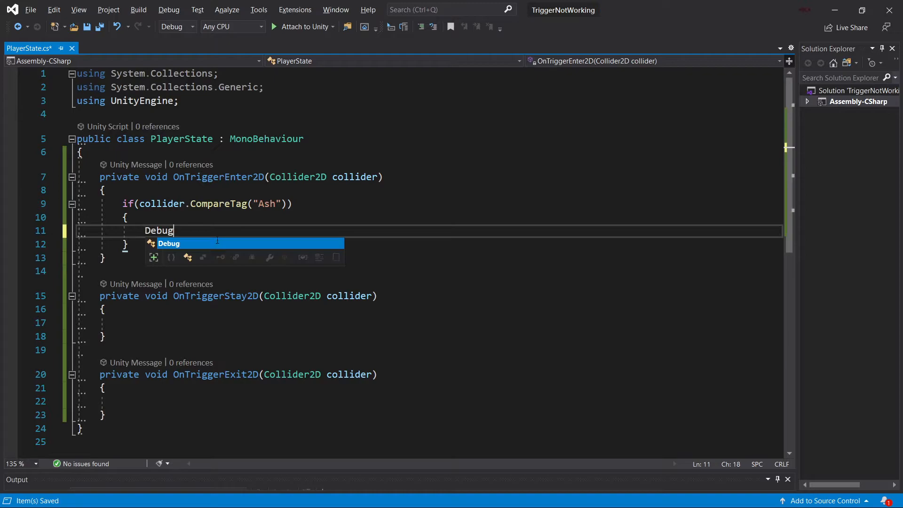
pyautogui.write('.Log(')
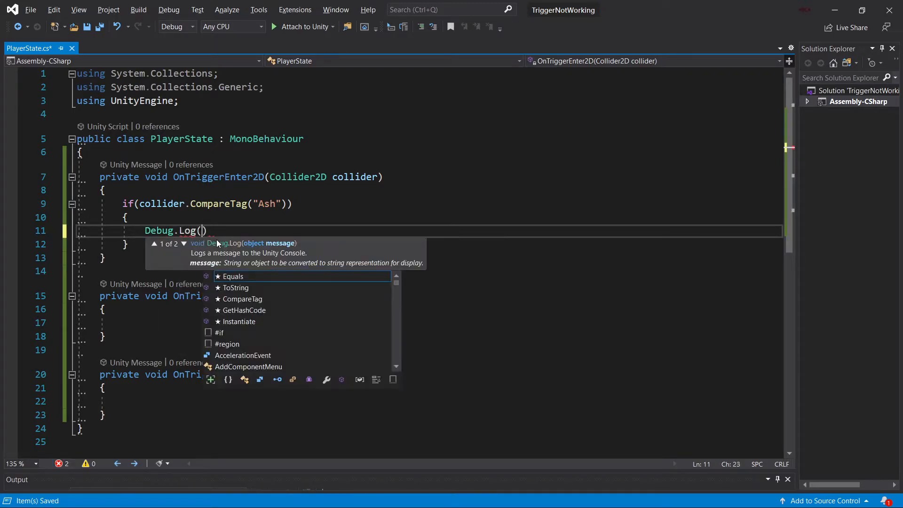
pyautogui.write('"Entering the ASh"')
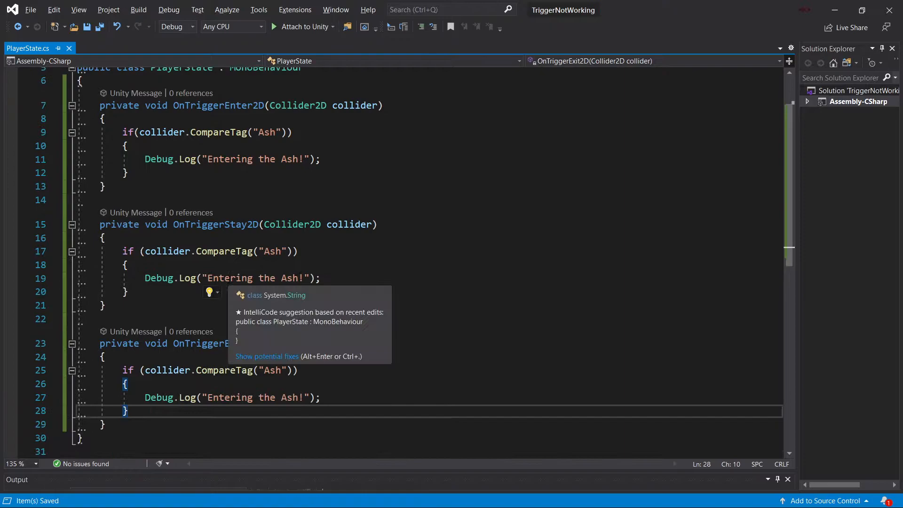
pyautogui.write('Staying in')
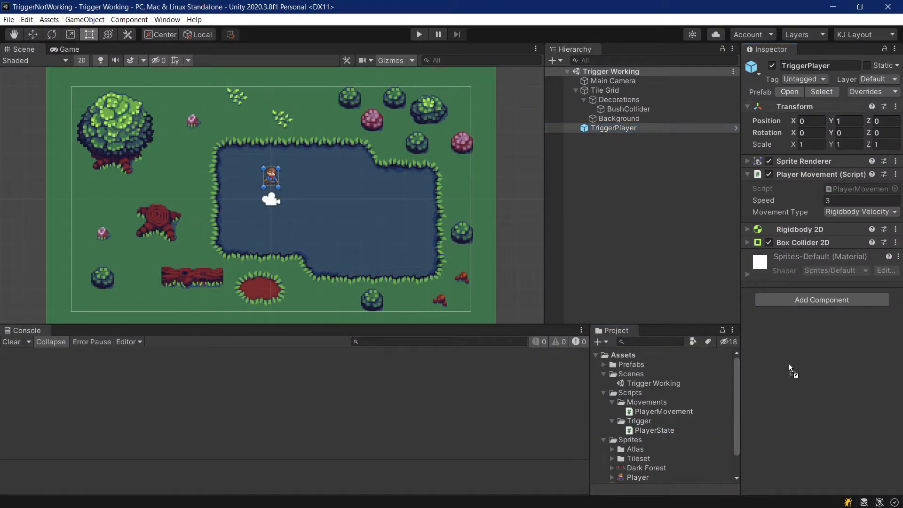
# Attach the saved PlayerState script to the TriggerPlayer object.
pyautogui.click(820, 299)
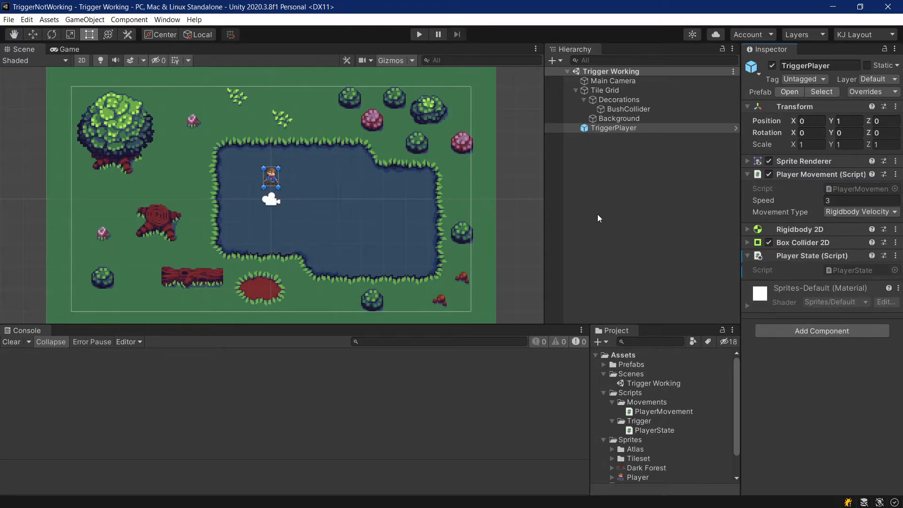
# Create empty child AshPlace under Decorations with a trigger Capsule Collider 2D, Size X 2, Position (-0.5, -4).
pyautogui.rightClick(619, 99)
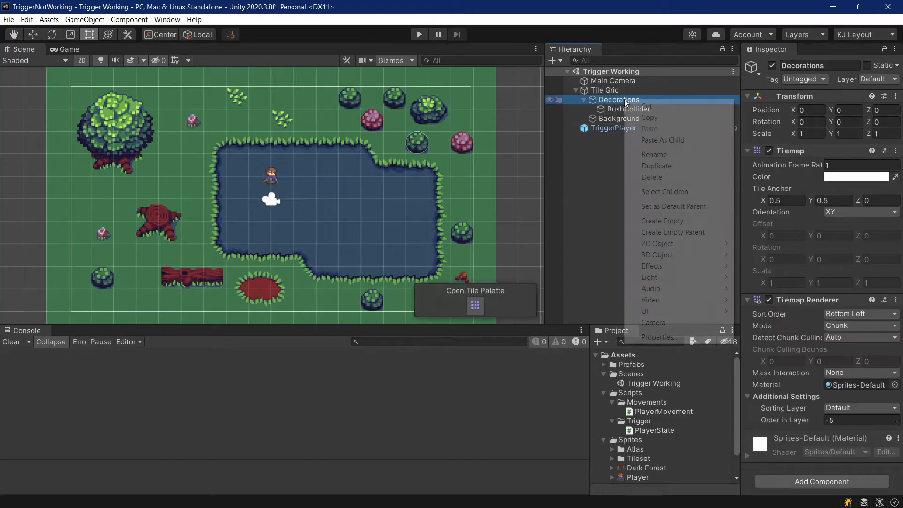
pyautogui.click(661, 220)
pyautogui.write('1.98')
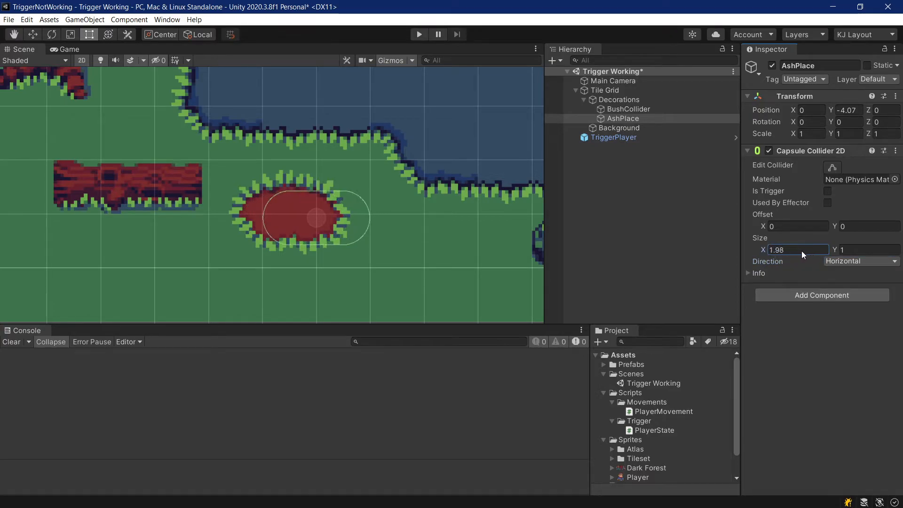
pyautogui.write('2')
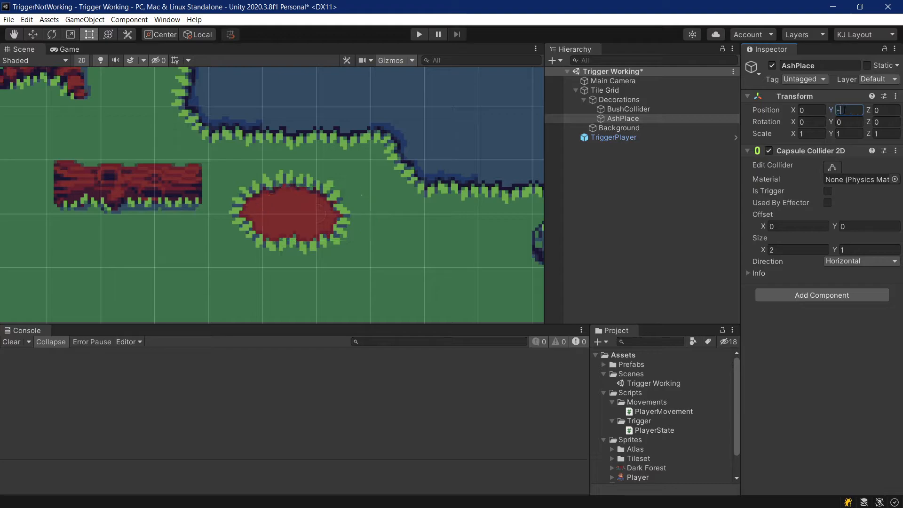
pyautogui.write('-.5')
pyautogui.write('4')
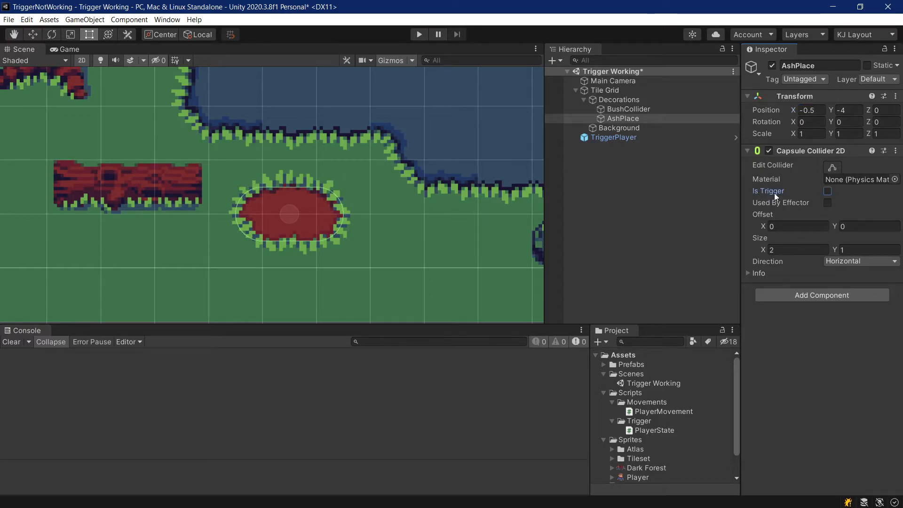
pyautogui.click(827, 191)
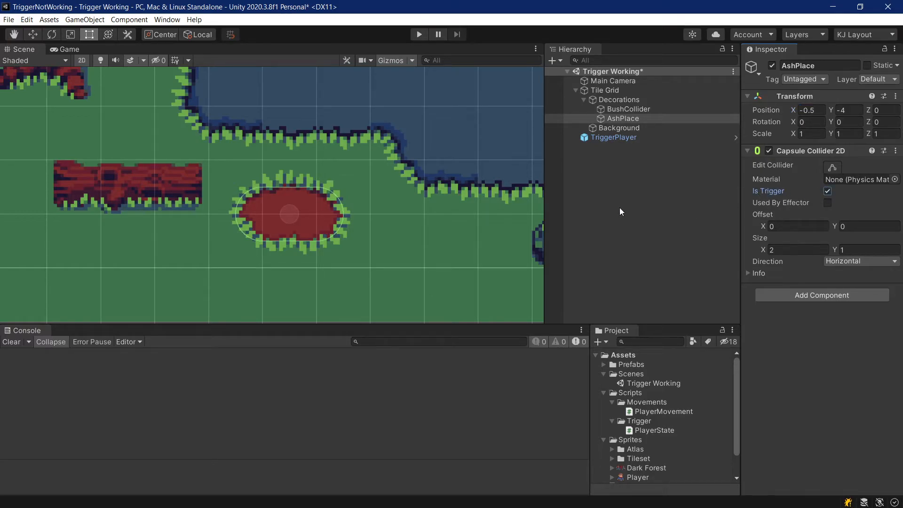
pyautogui.click(826, 79)
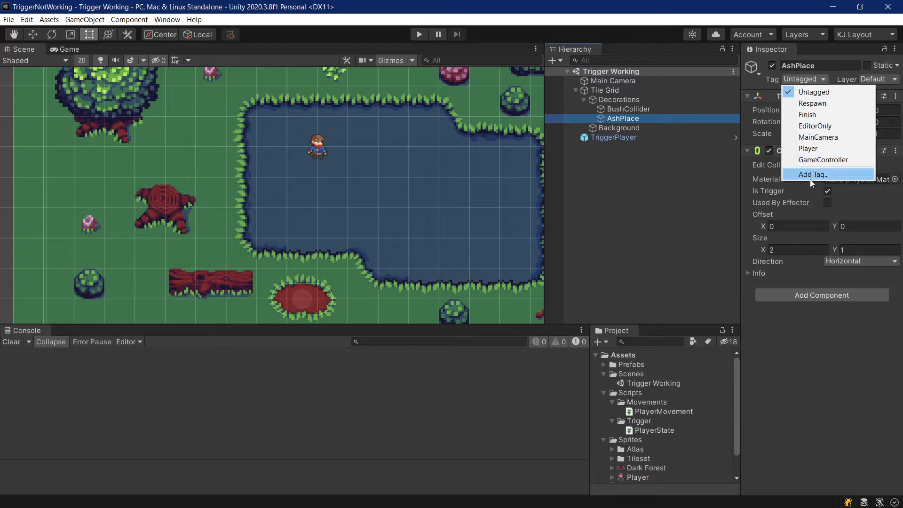
pyautogui.click(811, 174)
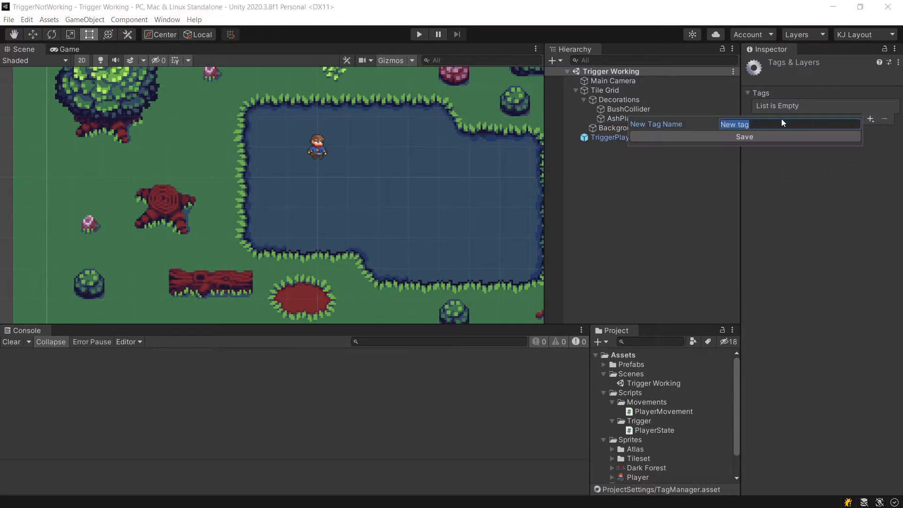
pyautogui.click(744, 136)
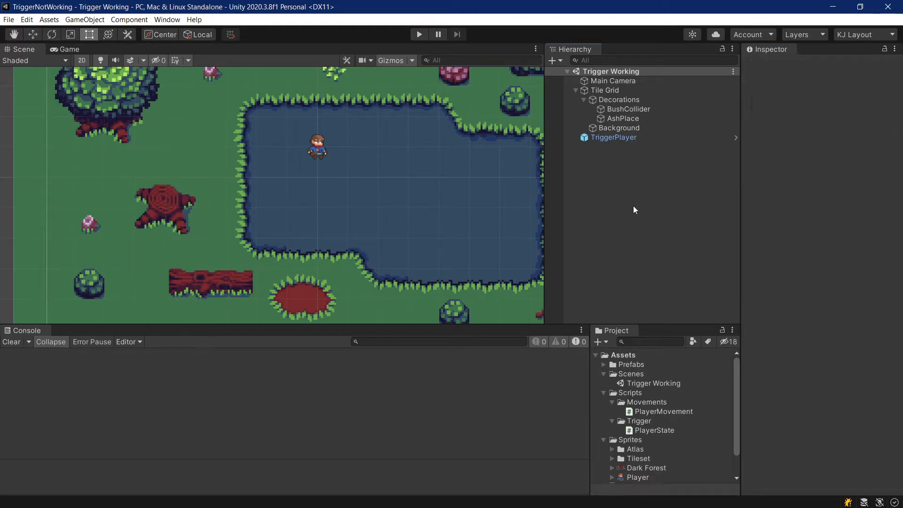
pyautogui.click(622, 119)
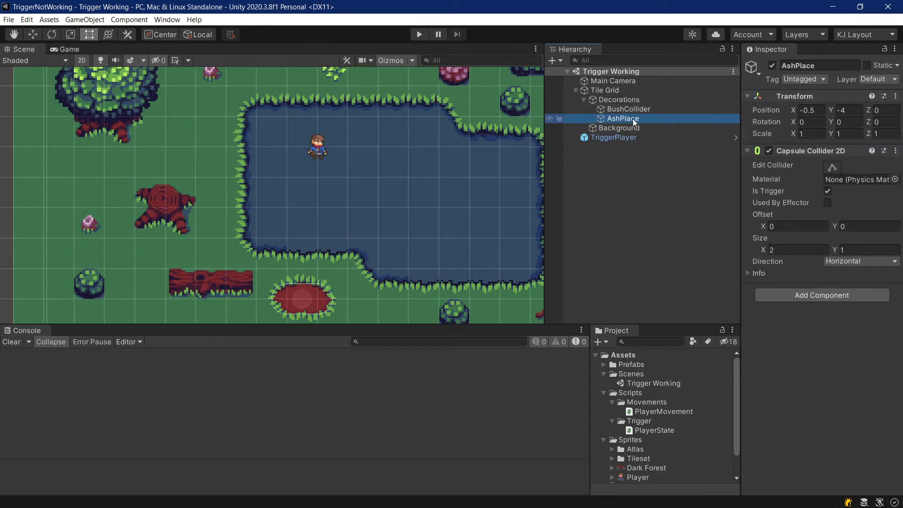
pyautogui.moveTo(786, 110)
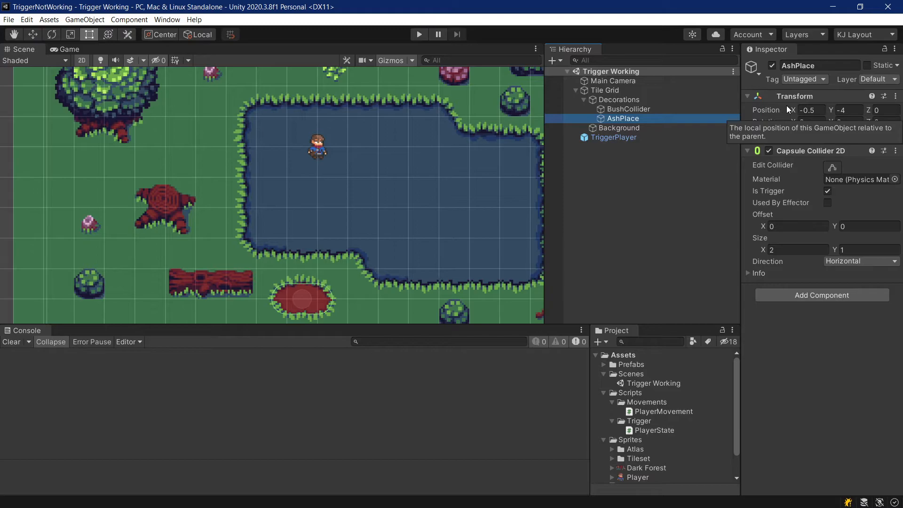
pyautogui.click(803, 79)
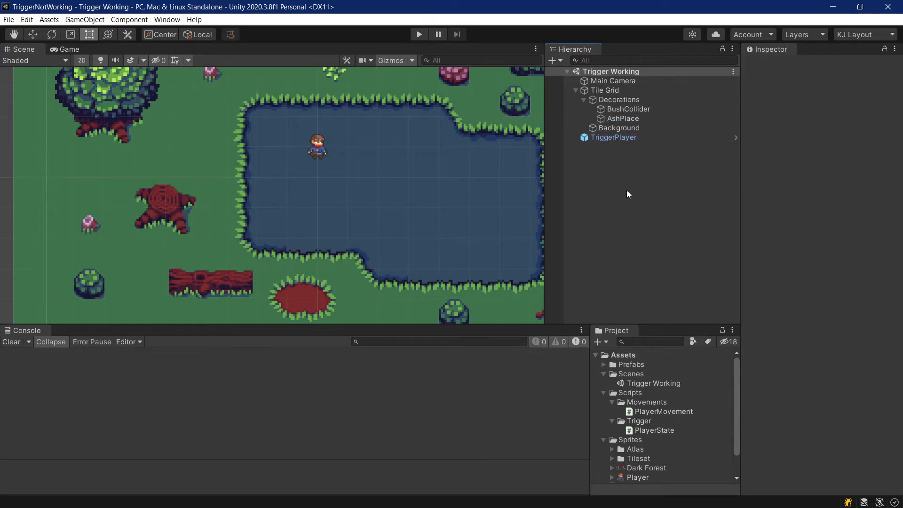
pyautogui.click(613, 137)
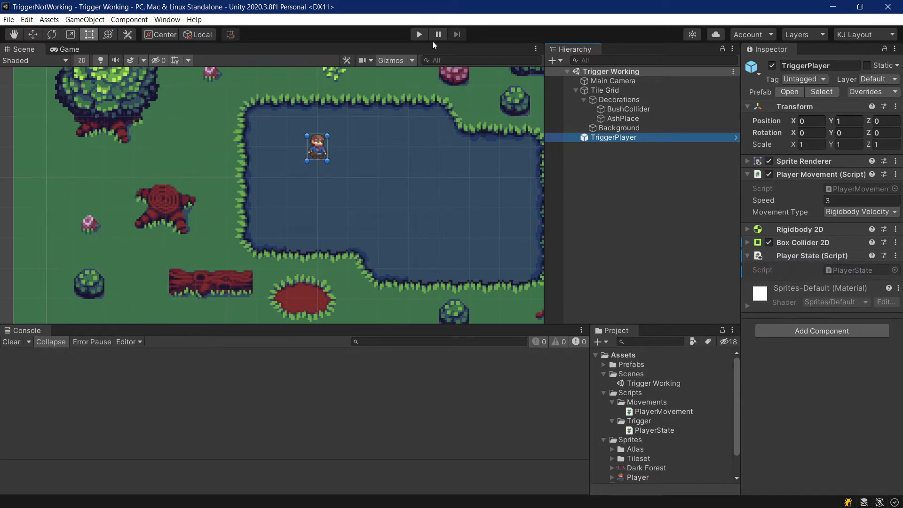
# Play the scene on the ash patch and review the 'Entering the Ash!' and 'Staying in the Ash!' console logs.
pyautogui.click(419, 33)
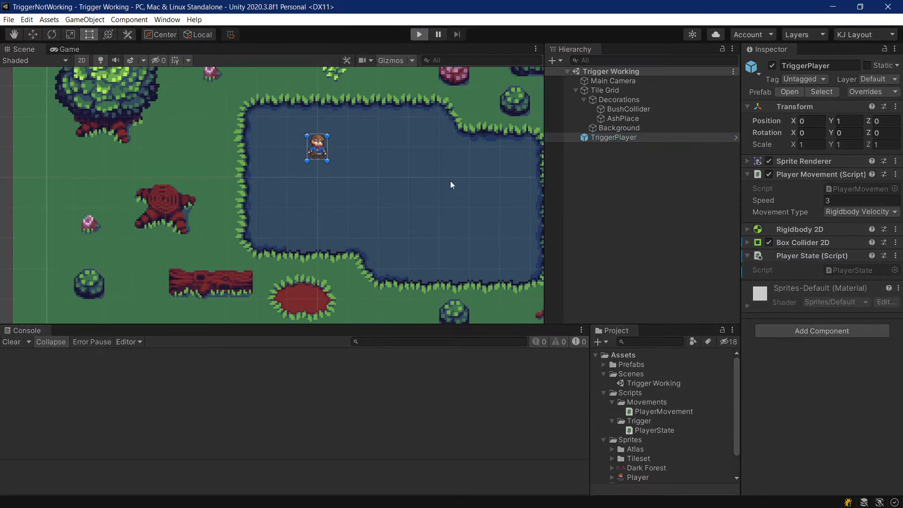
pyautogui.click(419, 34)
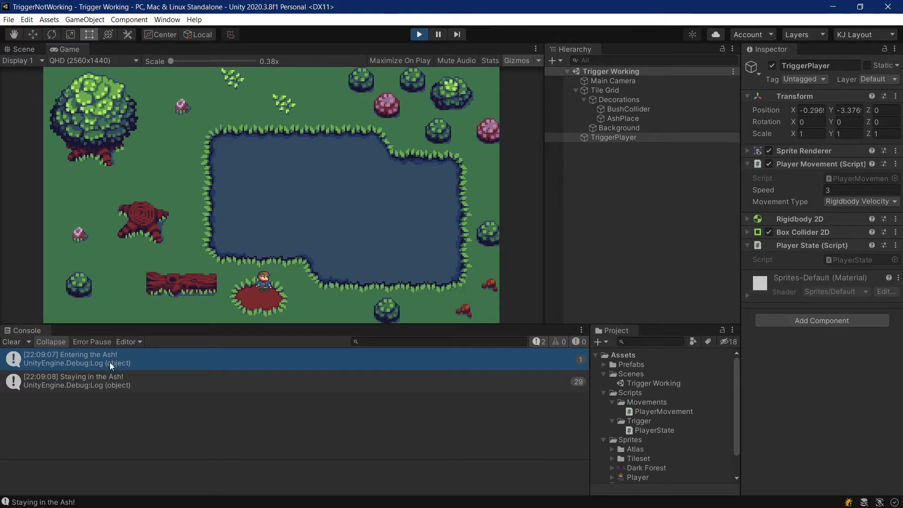
pyautogui.moveTo(125, 394)
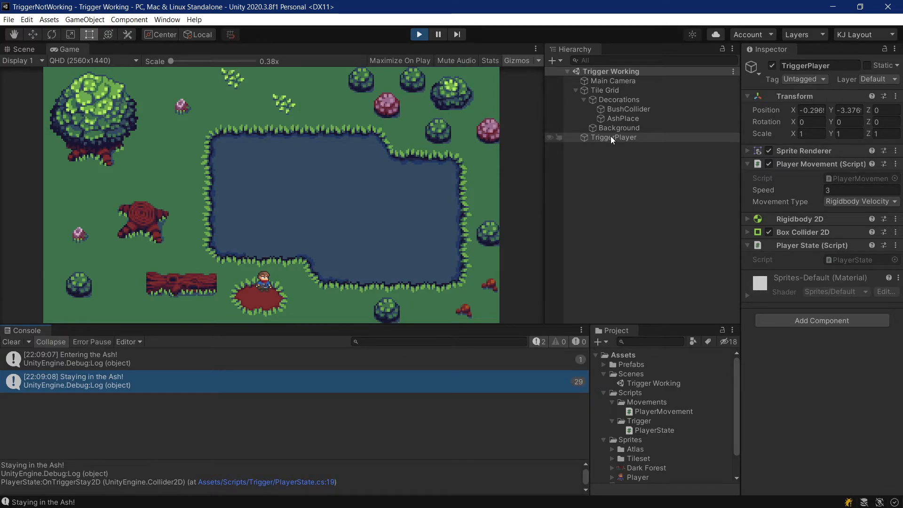
pyautogui.click(614, 137)
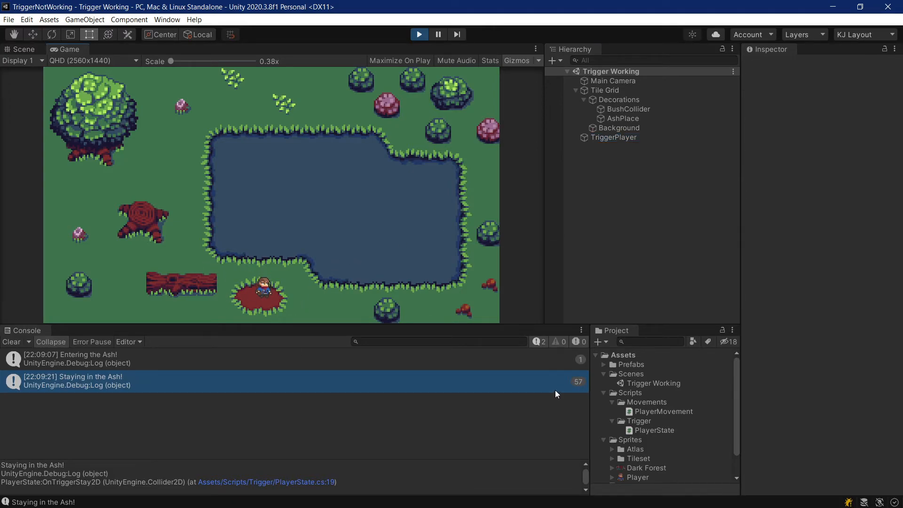
pyautogui.click(614, 137)
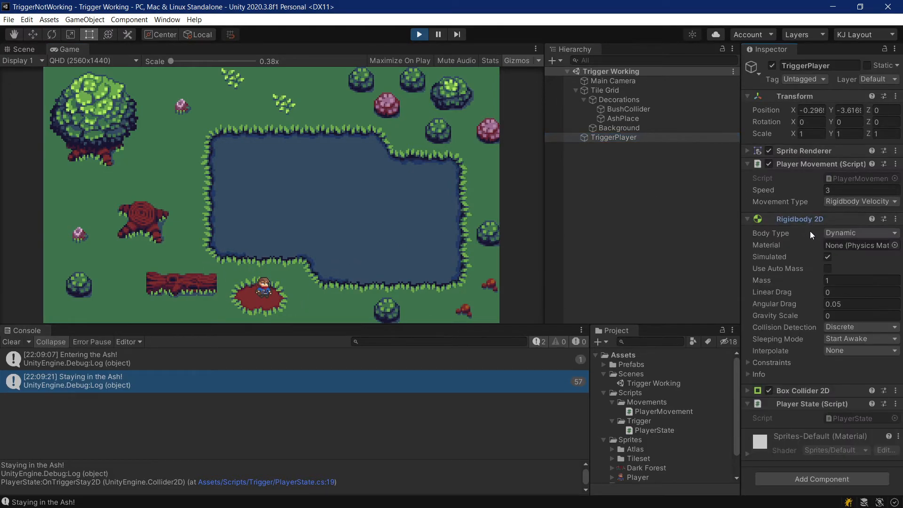
pyautogui.click(858, 339)
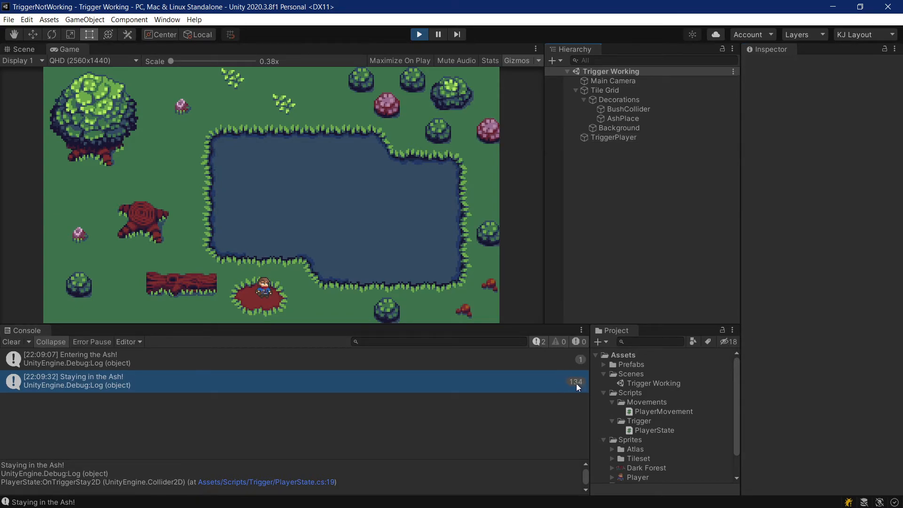
pyautogui.moveTo(568, 404)
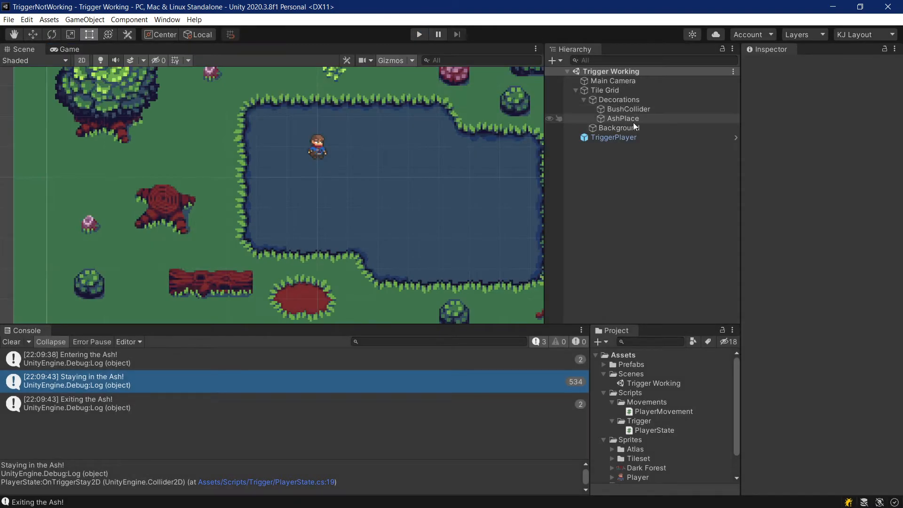
# Set TriggerPlayer's Rigidbody 2D Sleeping Mode to Never Sleep and save the scene.
pyautogui.click(613, 137)
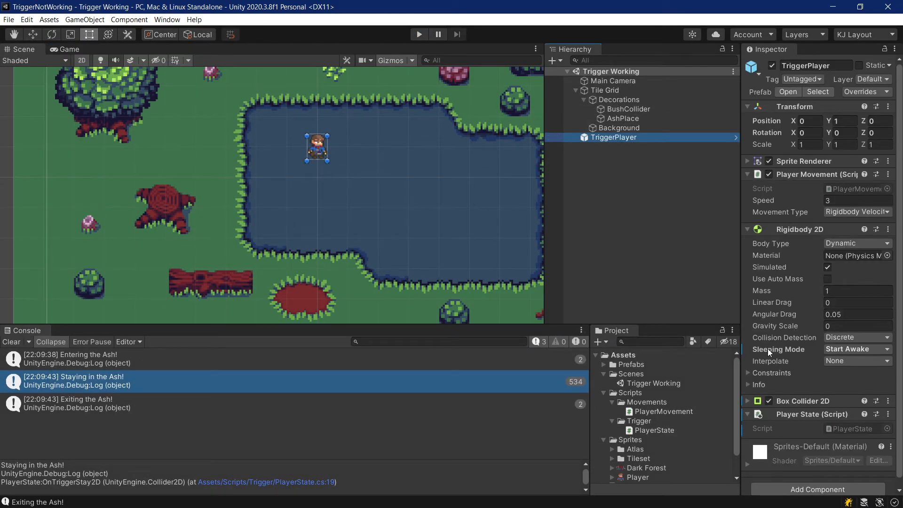
pyautogui.moveTo(754, 385)
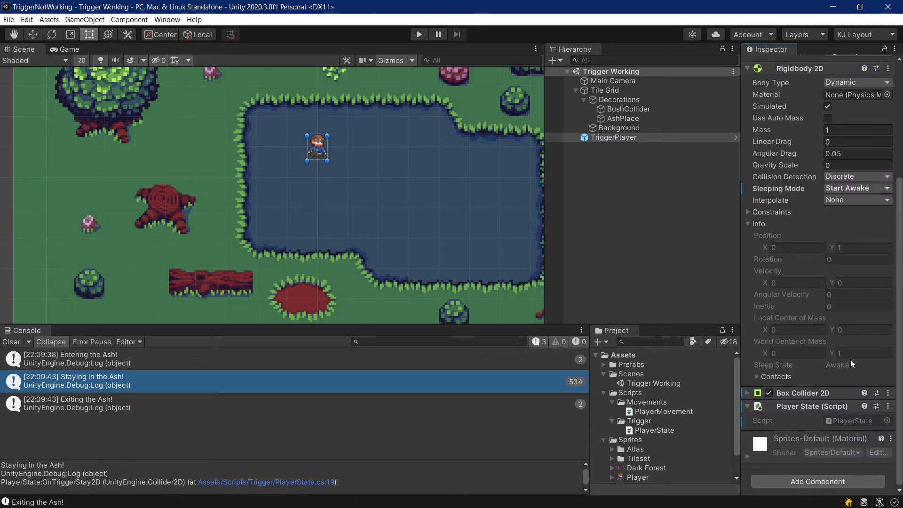
pyautogui.click(855, 188)
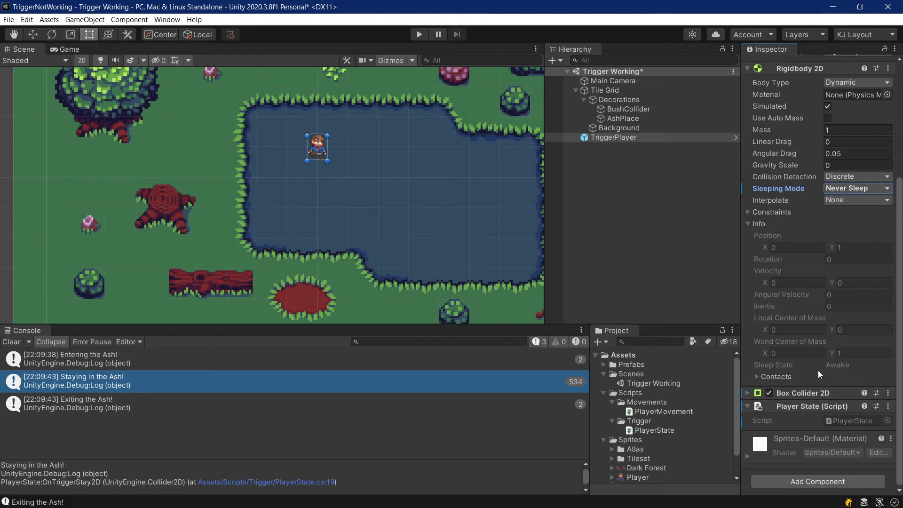
pyautogui.click(665, 244)
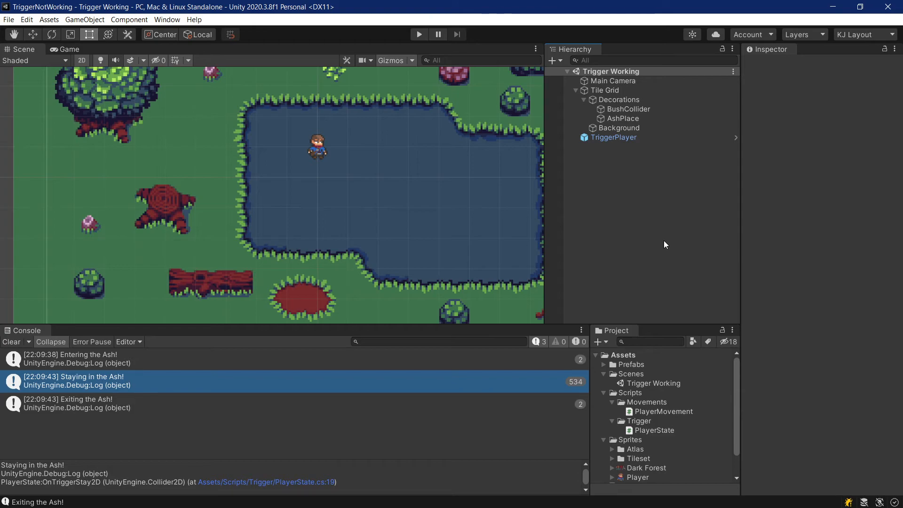
pyautogui.moveTo(671, 298)
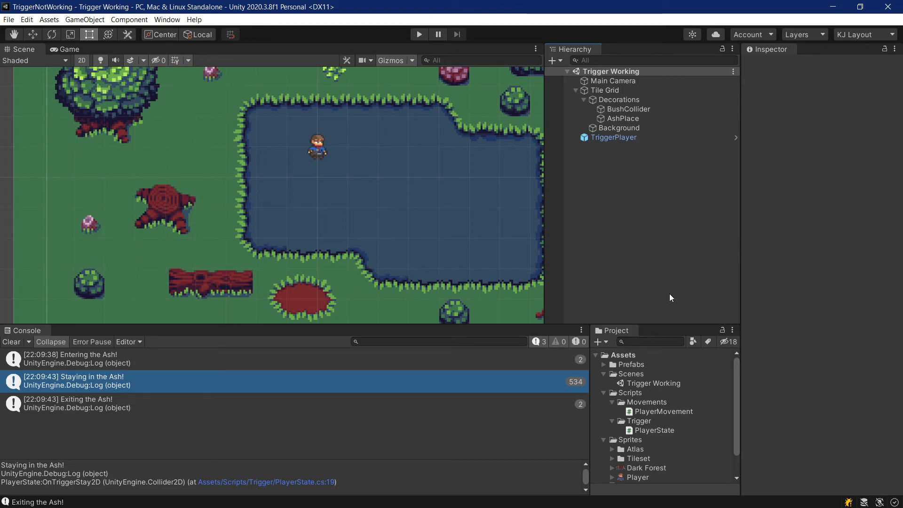